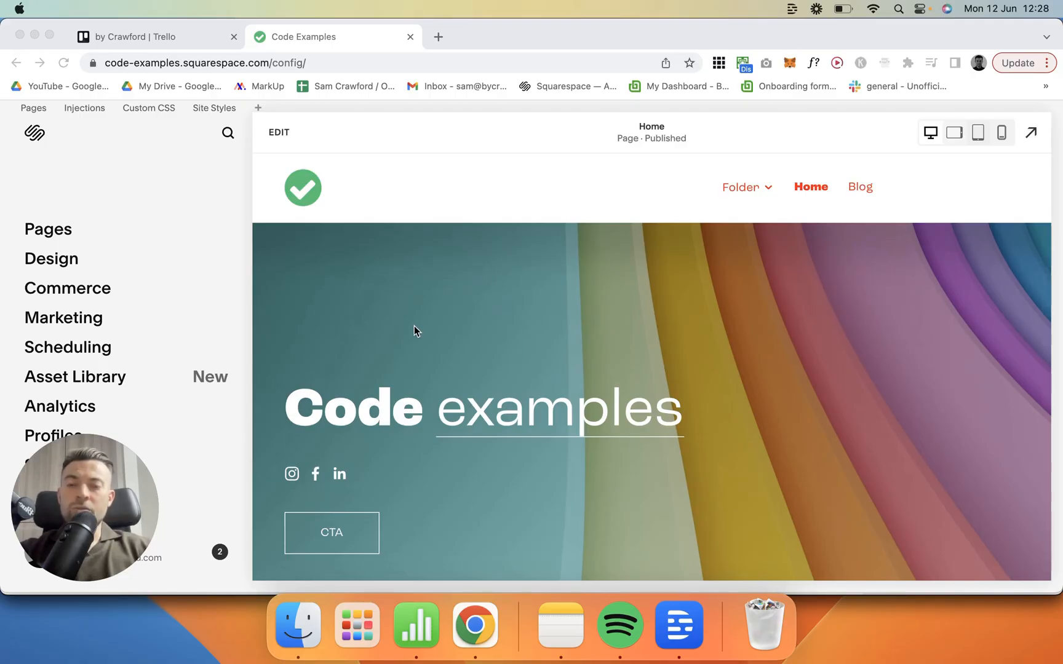
mouse_move(487, 478)
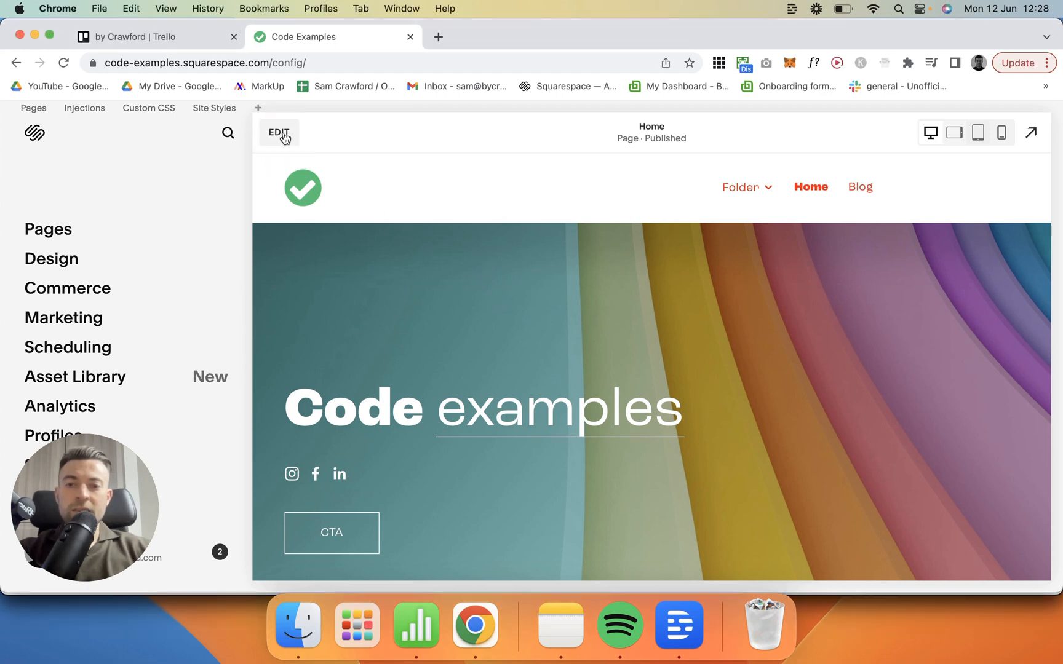
Edit the Home page's site header and scroll Site title & logo to Mobile Logo Image
click(278, 132)
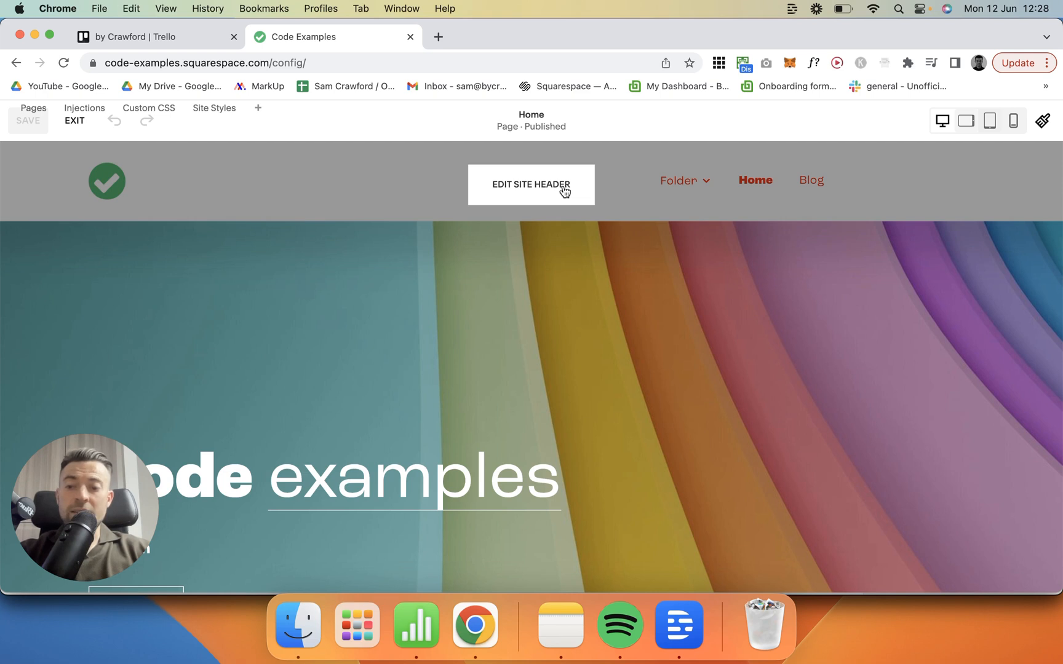
click(531, 185)
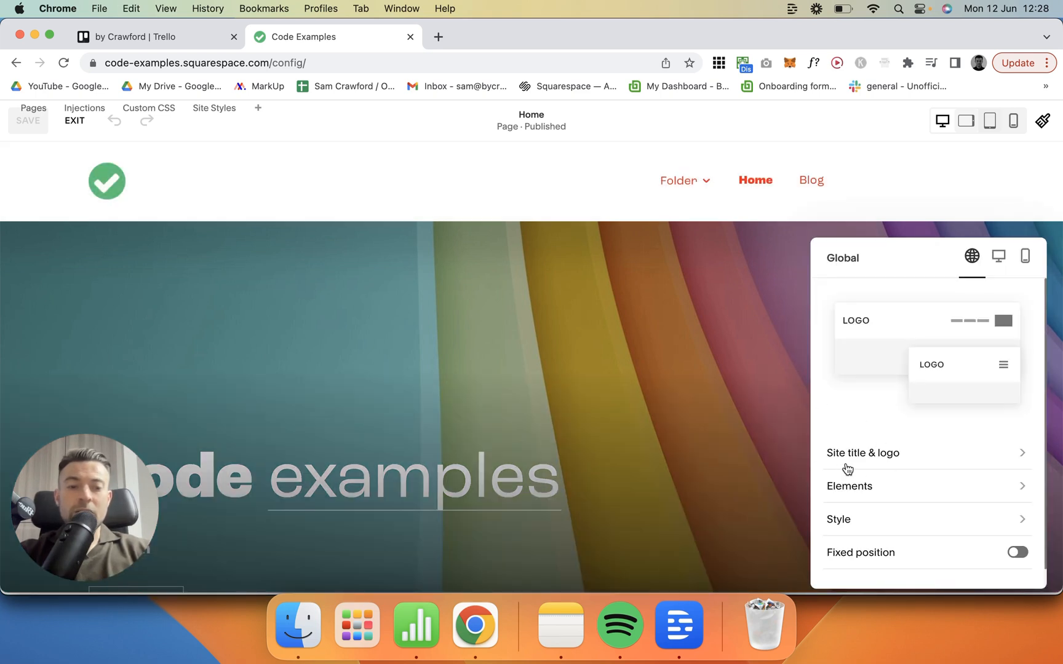
mouse_move(882, 467)
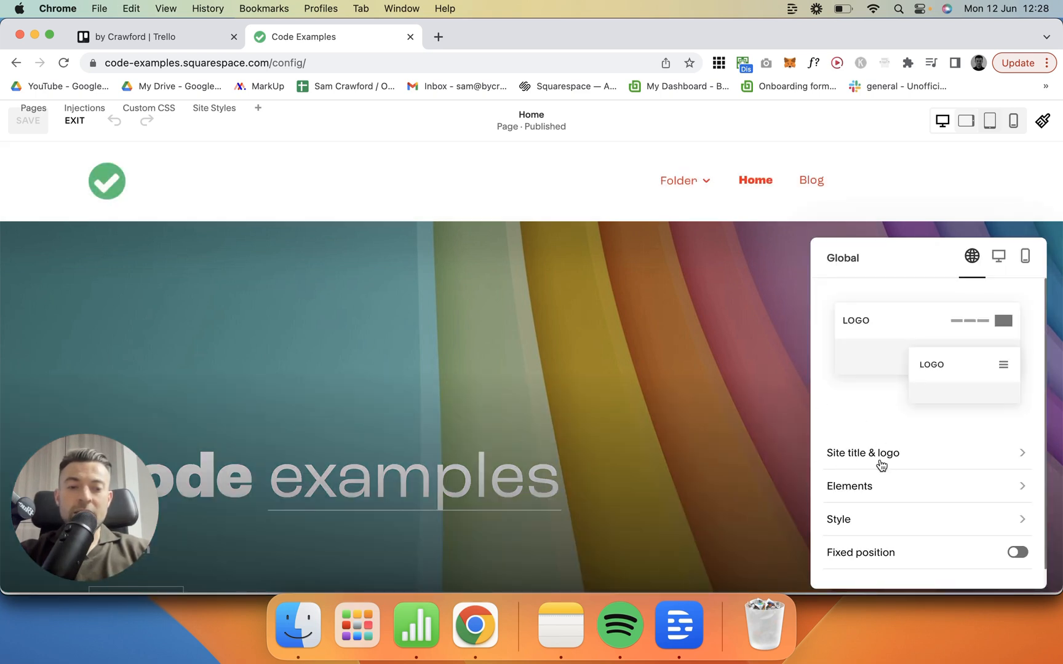
click(882, 453)
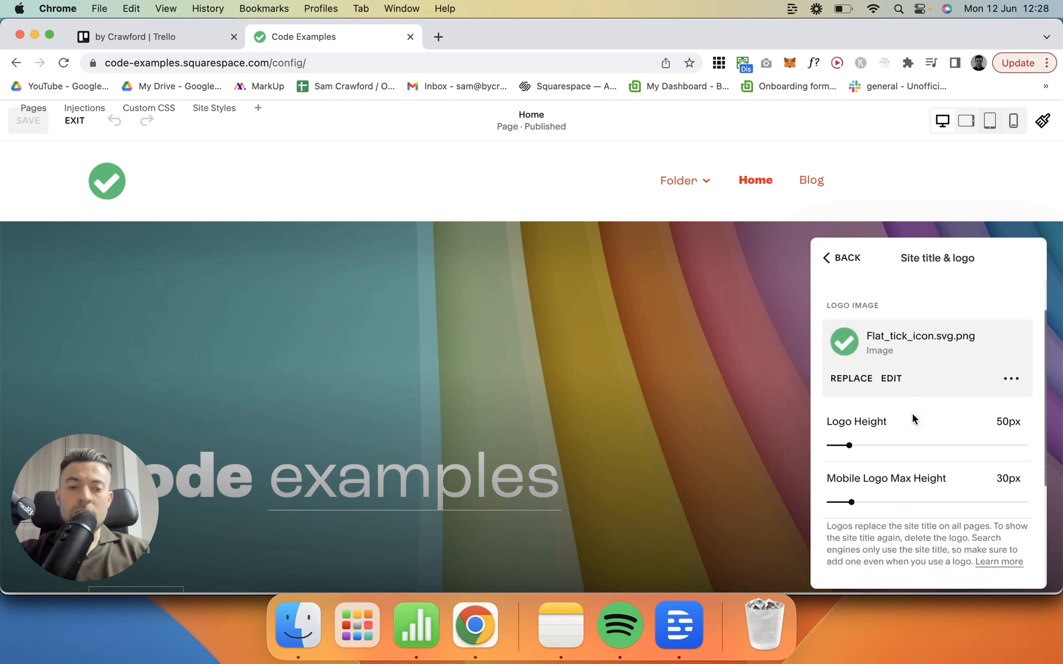
scroll(down, 3)
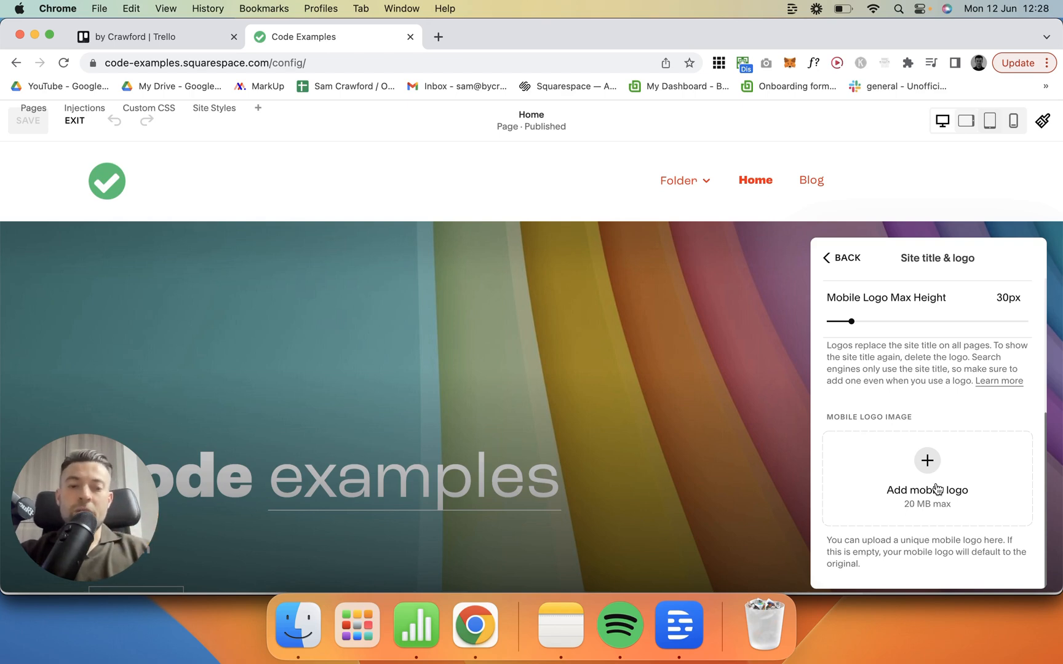
Upload logo-social.png from Downloads as the mobile logo and save
click(926, 475)
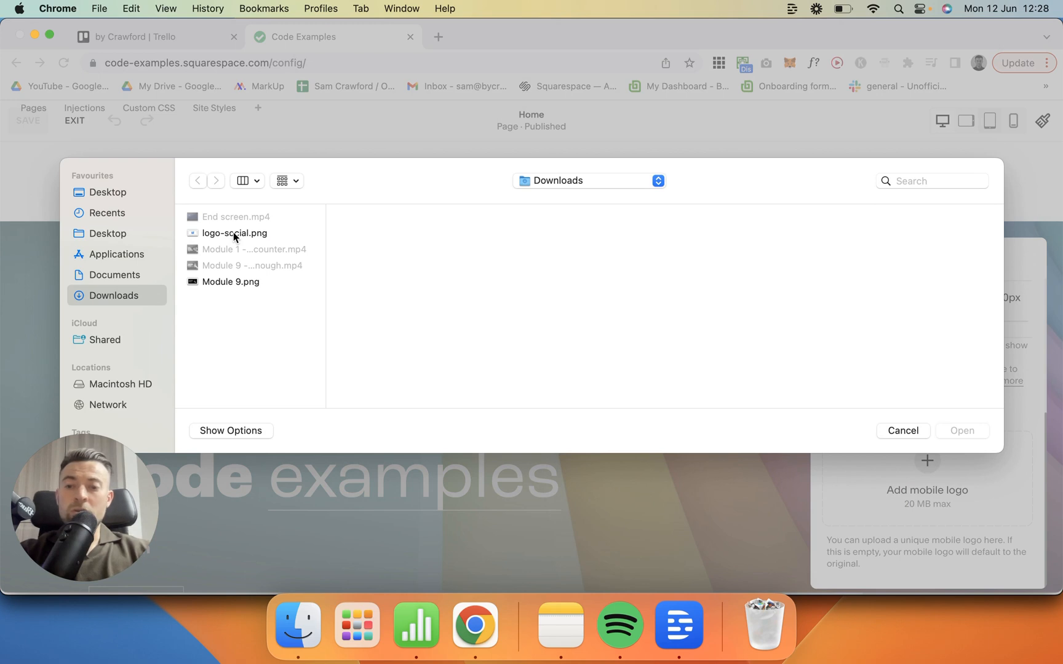
click(961, 431)
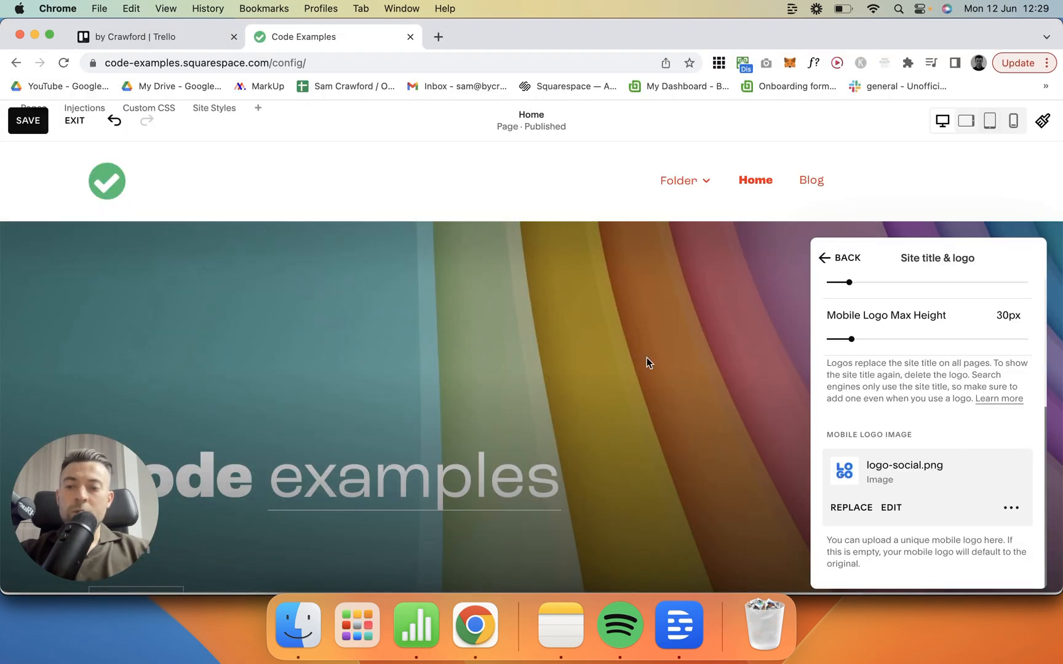
click(28, 120)
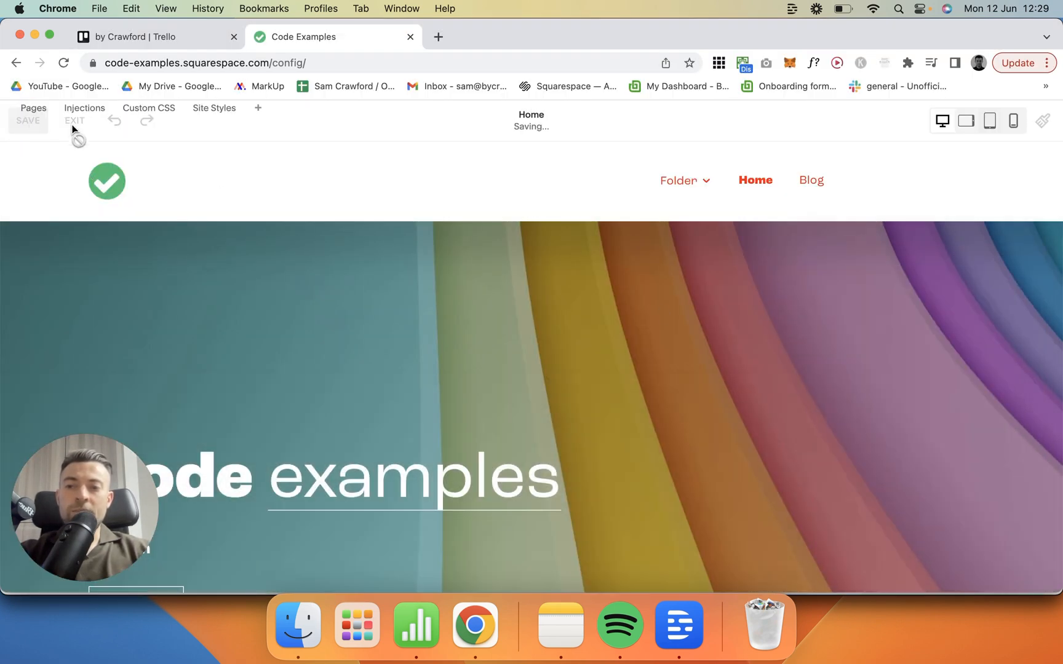
Exit editing and switch the Home page preview to Mobile View
click(74, 120)
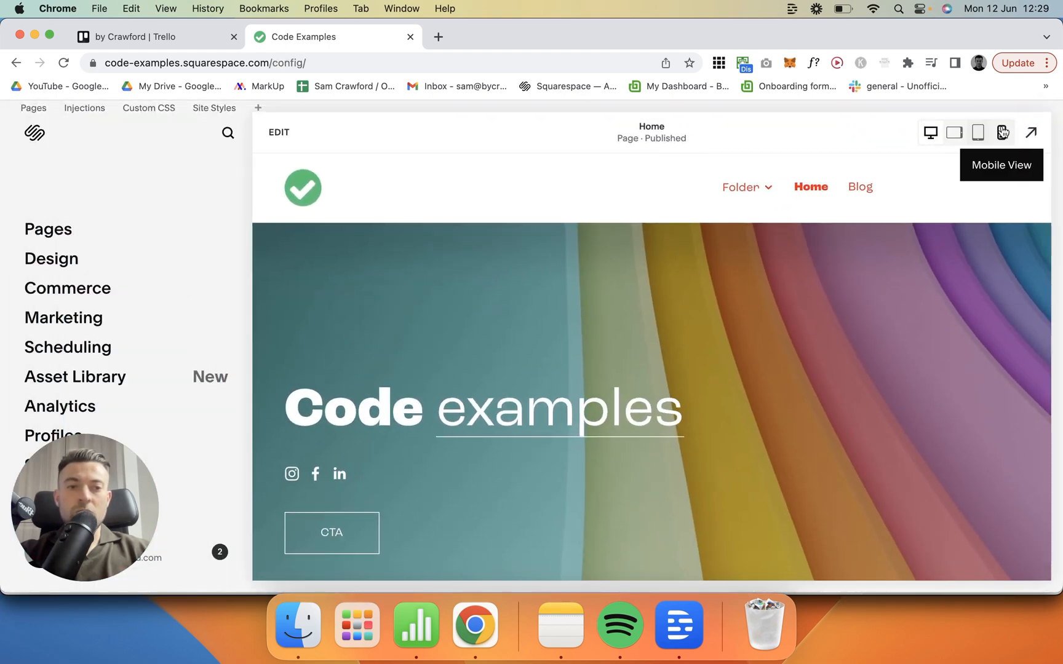
click(1002, 133)
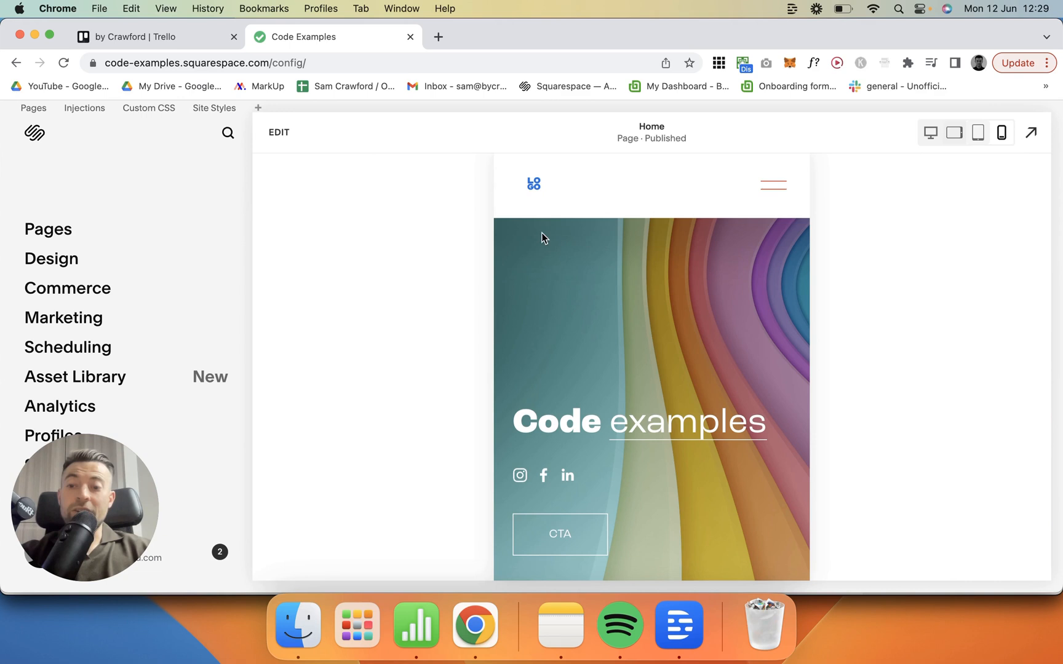
mouse_move(332, 135)
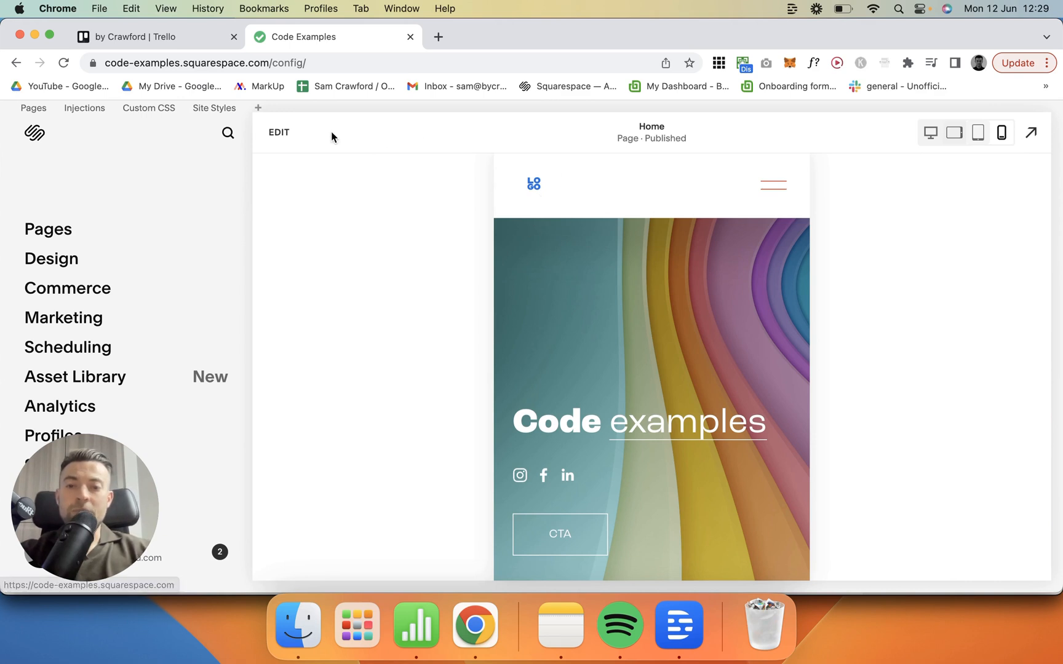
Re-enter edit mode in mobile view and scroll header logo settings to logo-social.png
click(278, 132)
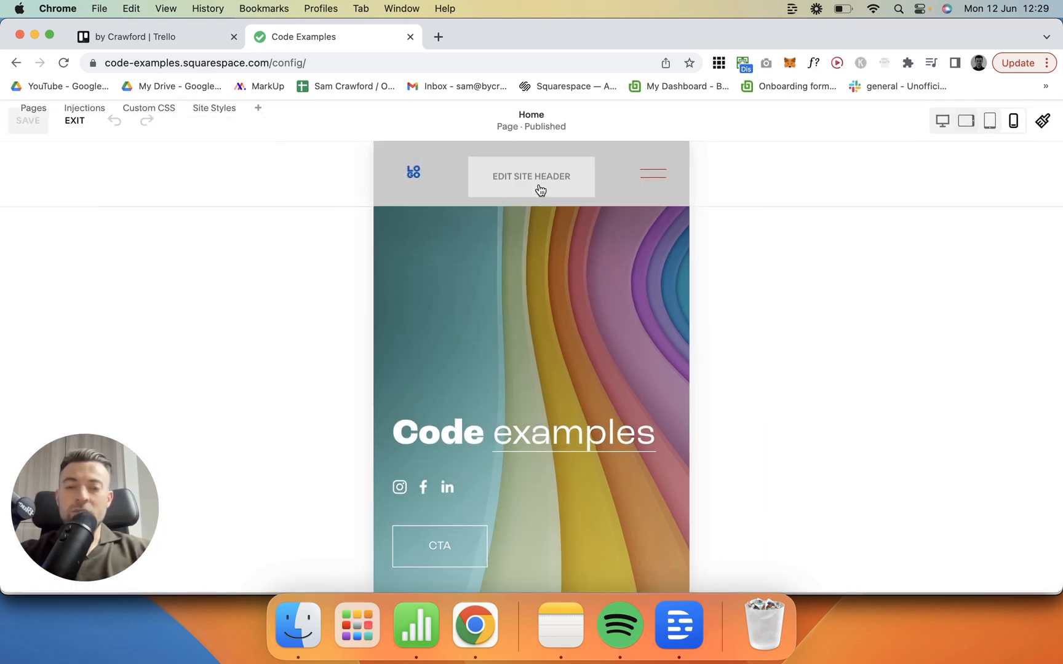
click(531, 176)
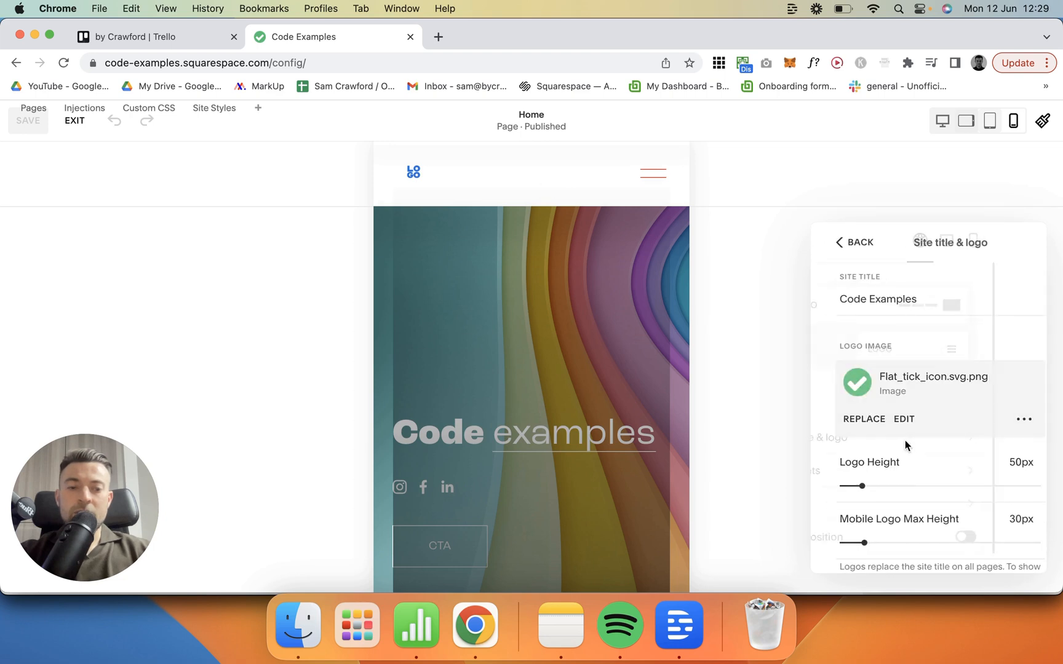
scroll(down, 3)
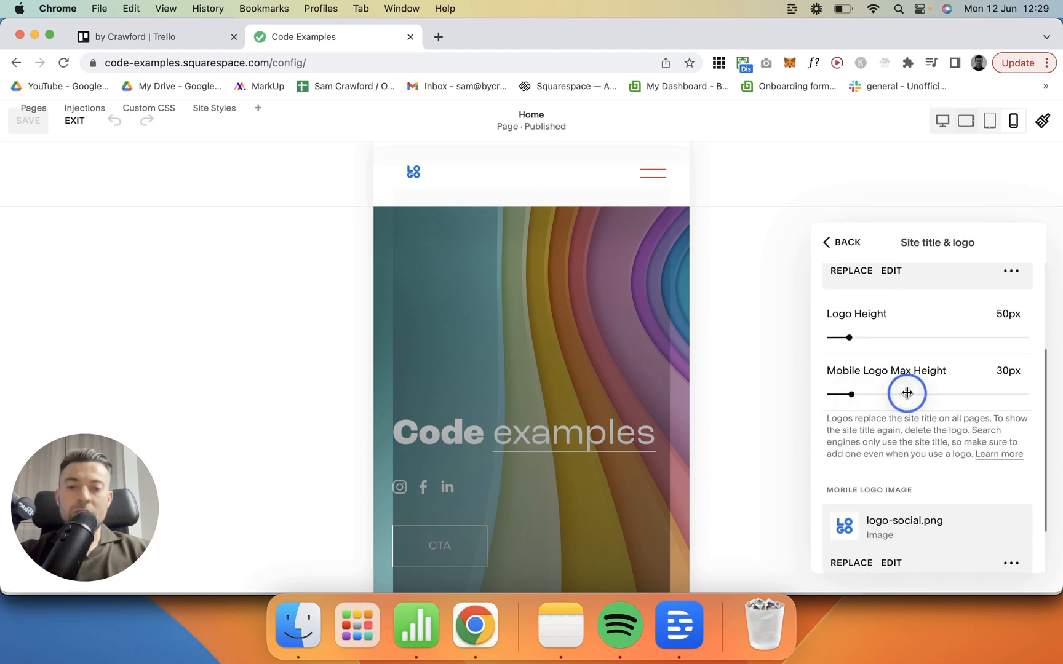